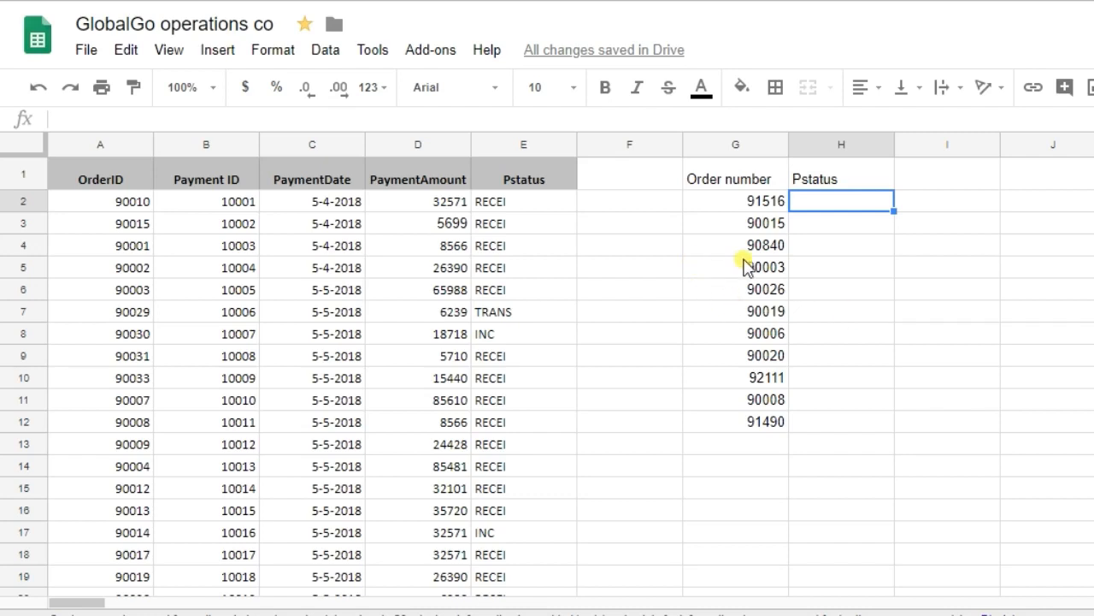
pyautogui.moveTo(739, 280)
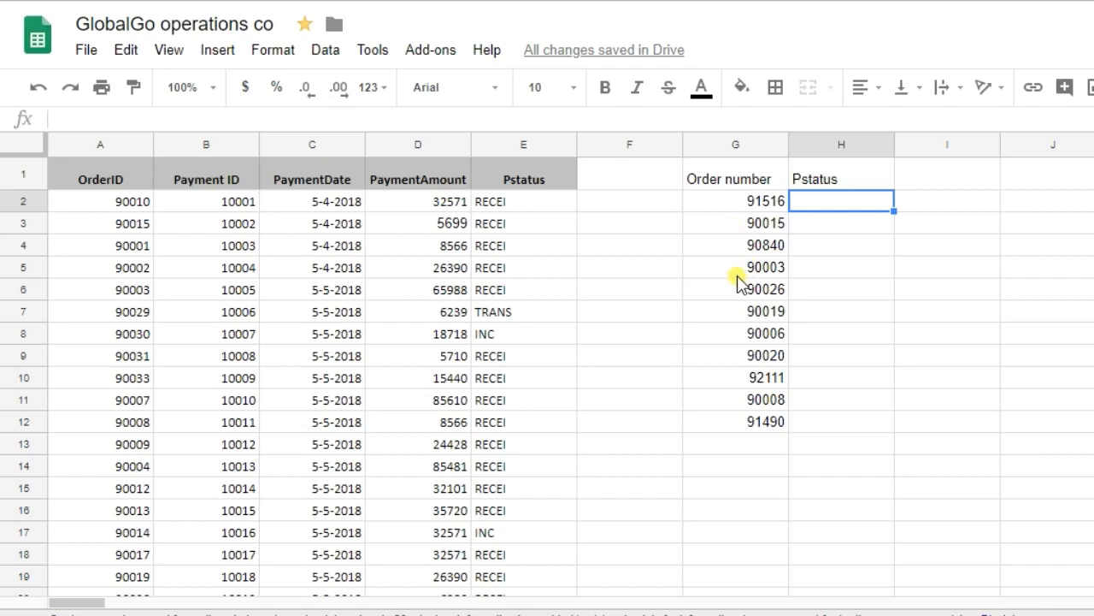
pyautogui.moveTo(674, 253)
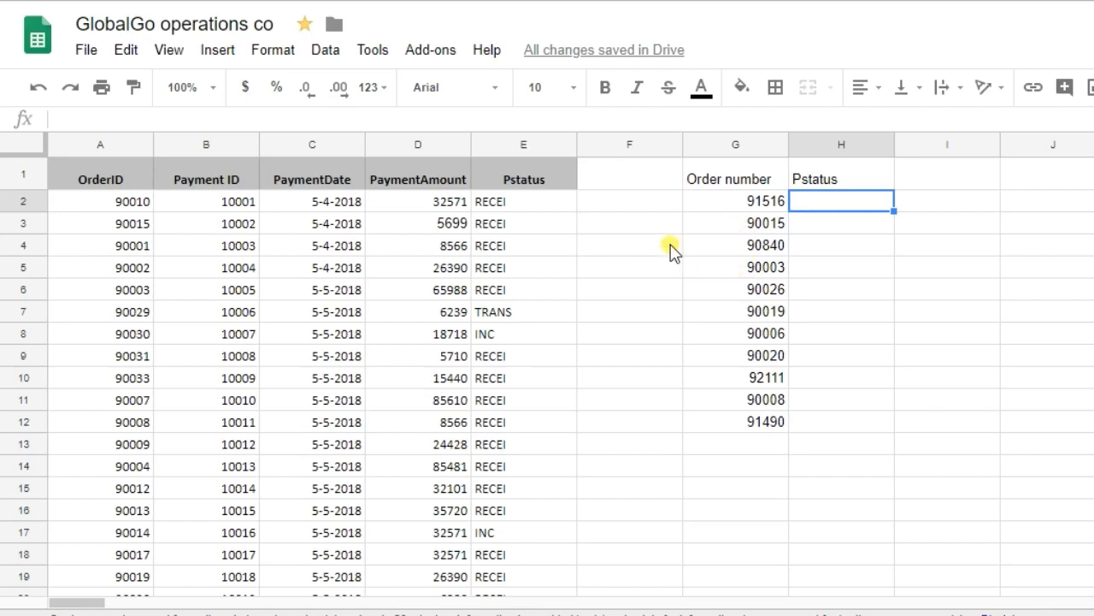
pyautogui.moveTo(811, 203)
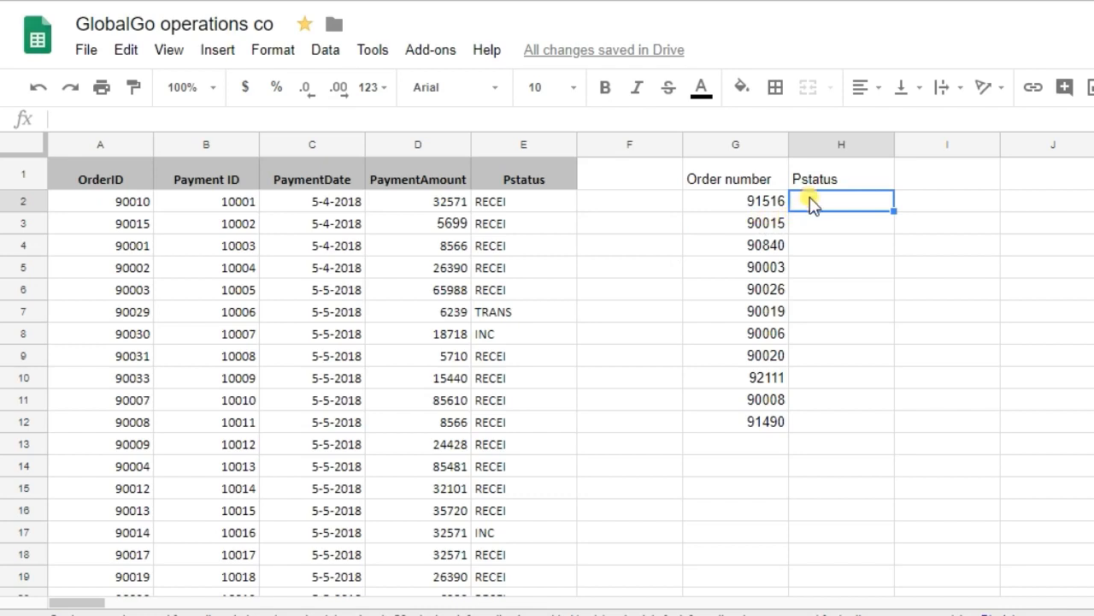
# - Start =VLOOKUP( in H2 with the order number in G2 as lookup value
pyautogui.write('=')
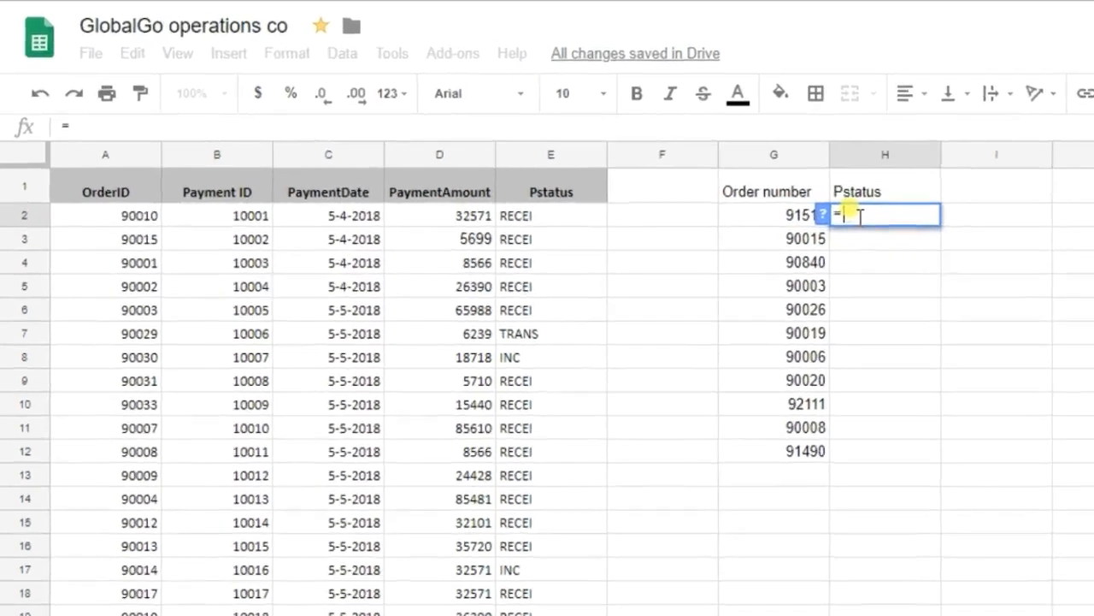
pyautogui.write('vloo')
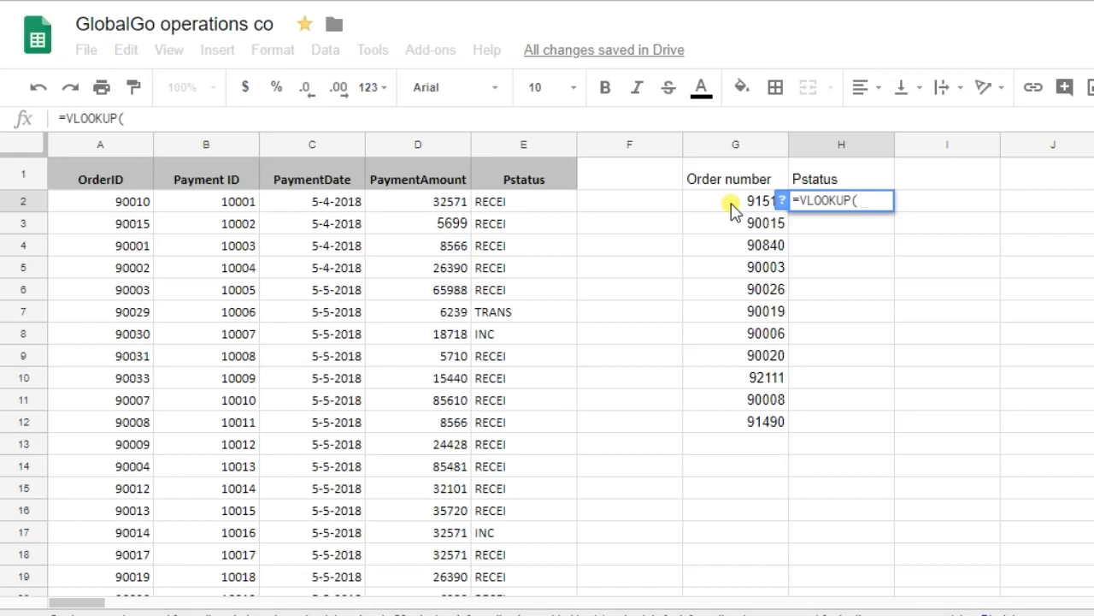
pyautogui.click(735, 202)
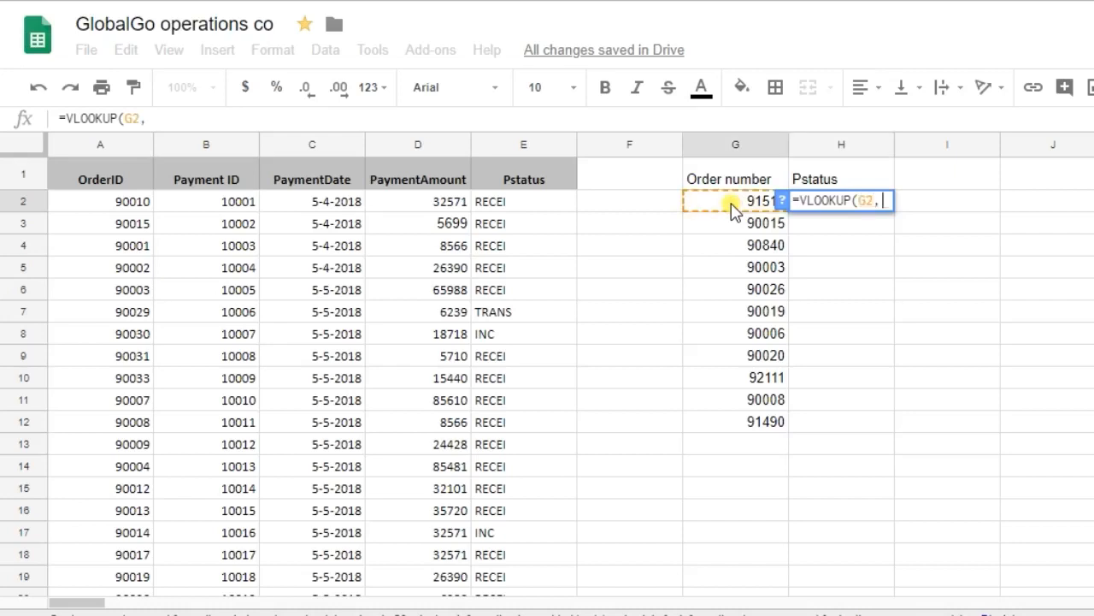
pyautogui.moveTo(60, 202)
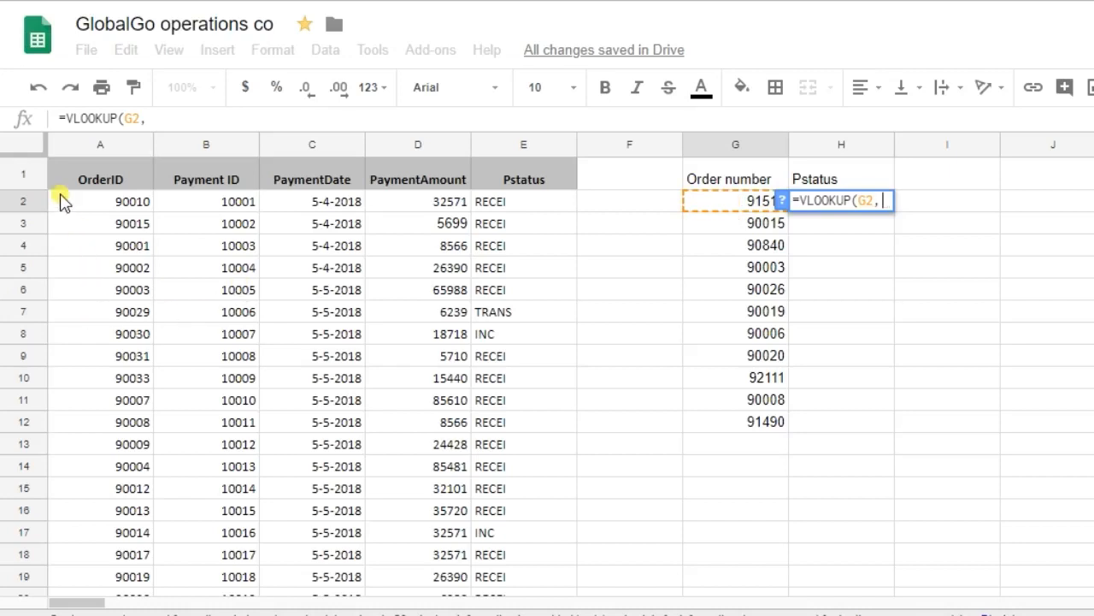
# - Add the order table A2:E1451 as the search range and column 5 for Pstatus
pyautogui.click(99, 202)
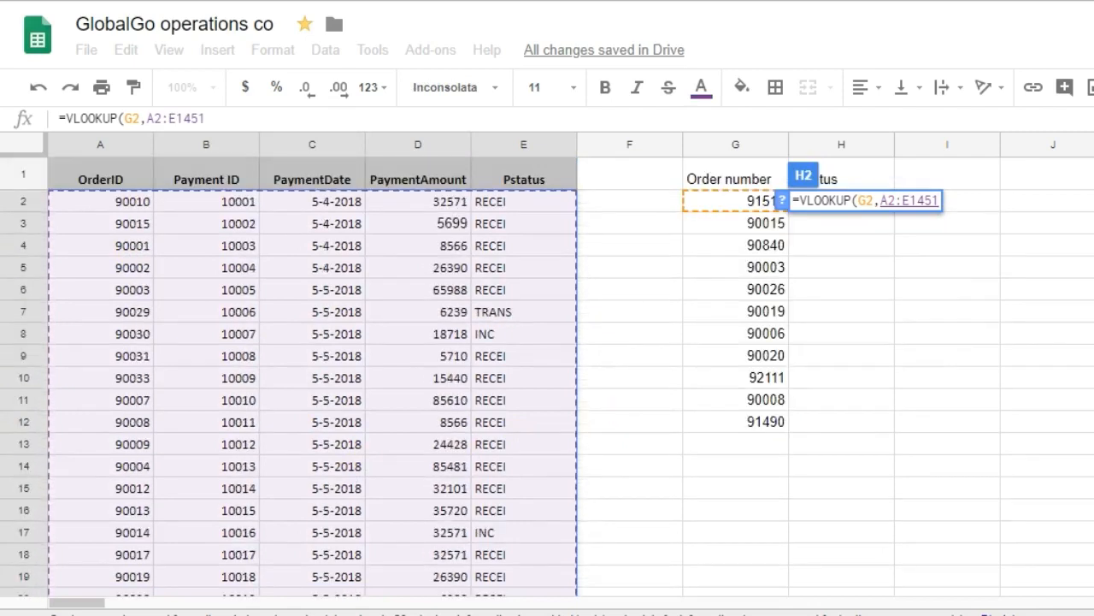
pyautogui.moveTo(837, 359)
pyautogui.write(',5')
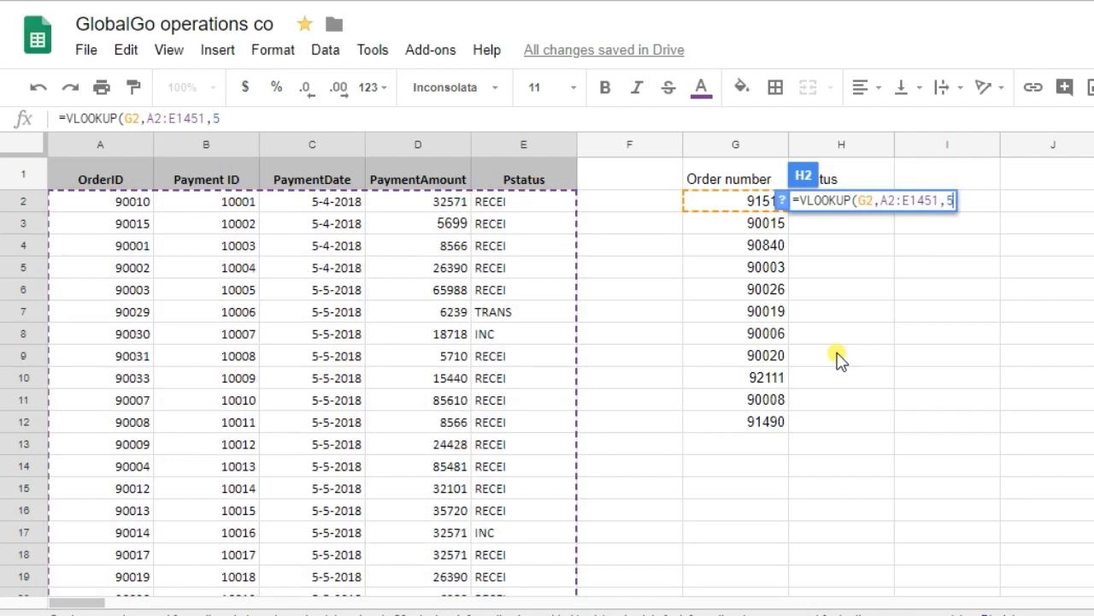
pyautogui.moveTo(533, 212)
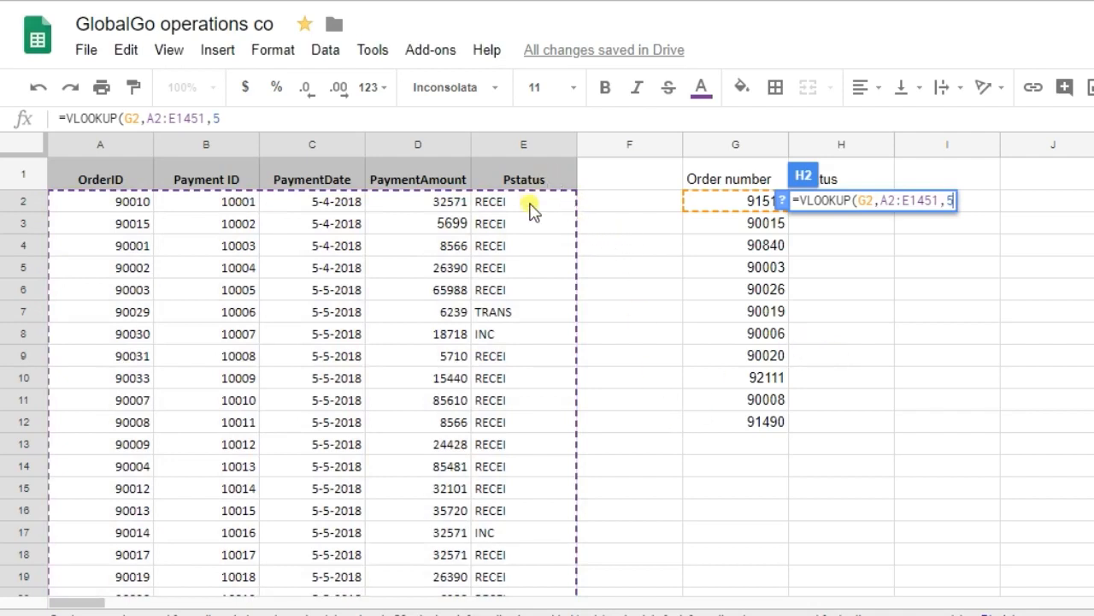
pyautogui.moveTo(482, 232)
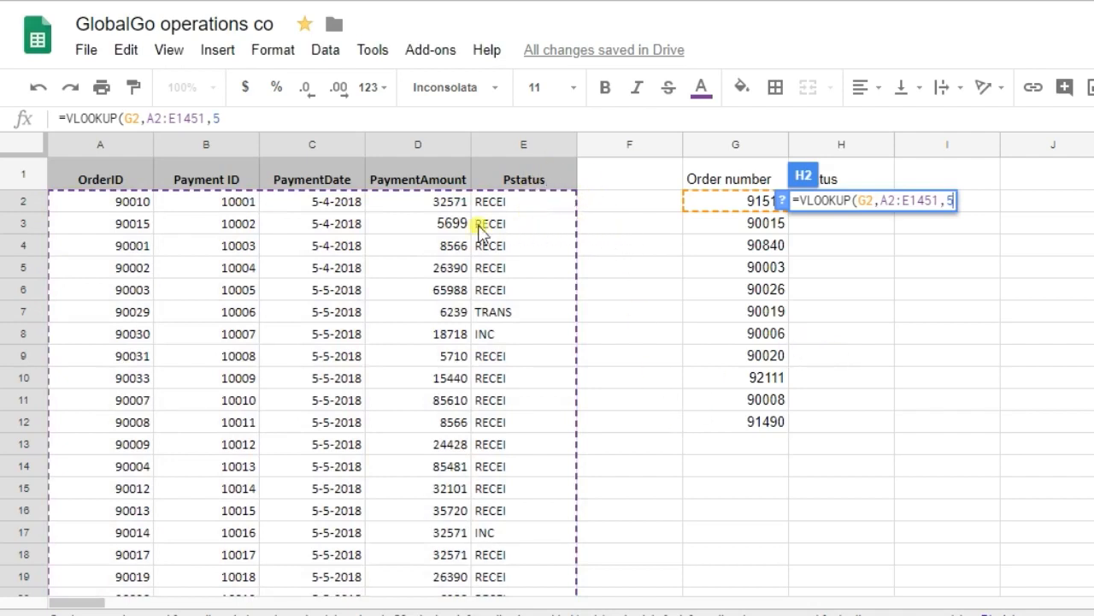
pyautogui.moveTo(811, 229)
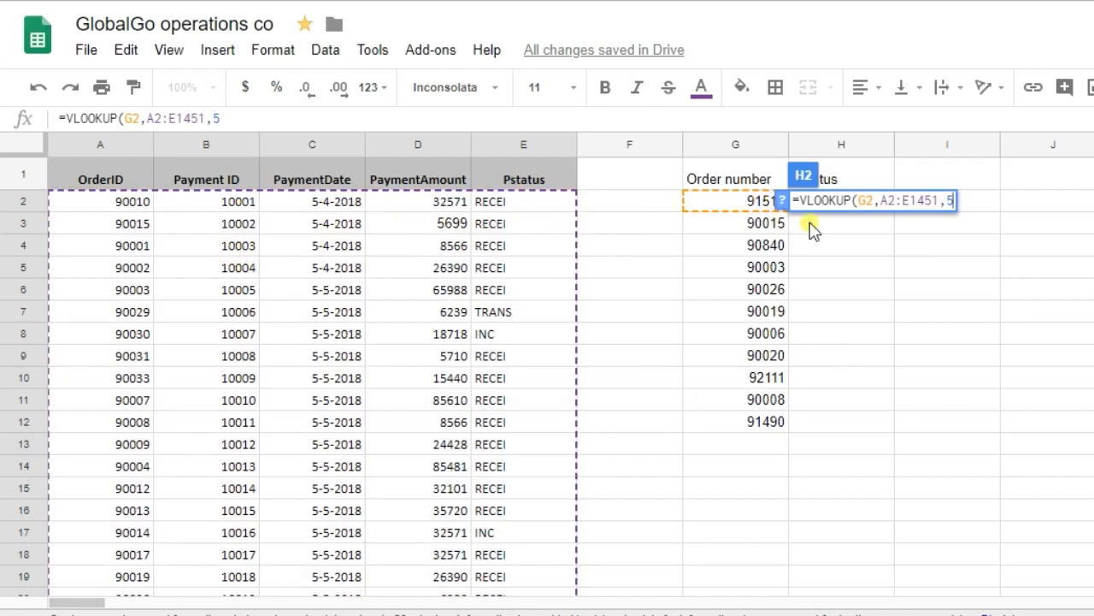
pyautogui.moveTo(1017, 270)
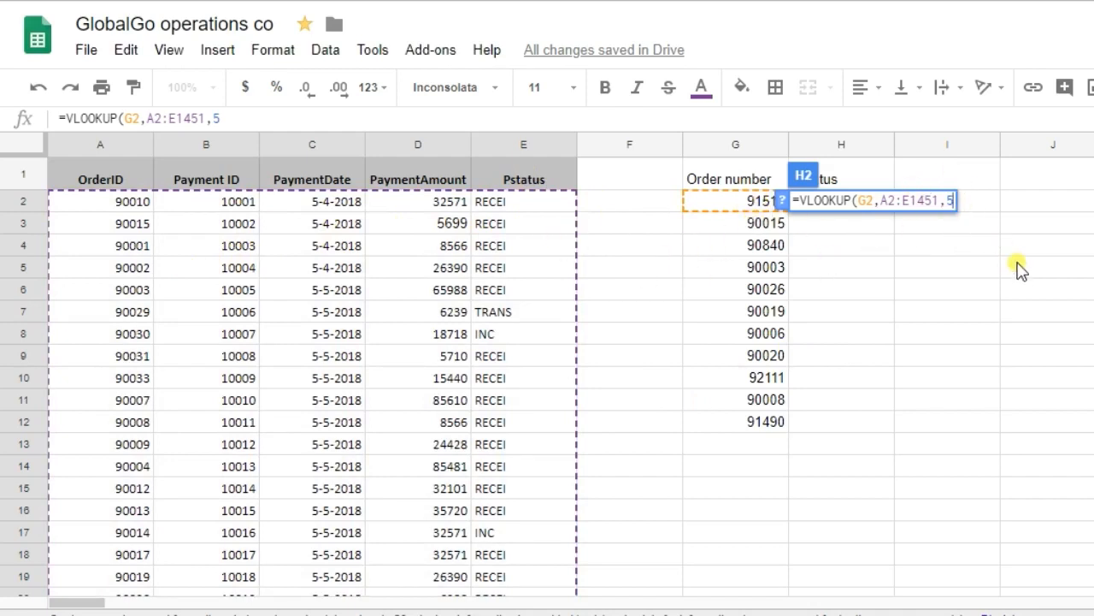
# - Finish the formula with ,false) for exact match so order 91516 shows TRANS
pyautogui.write(',')
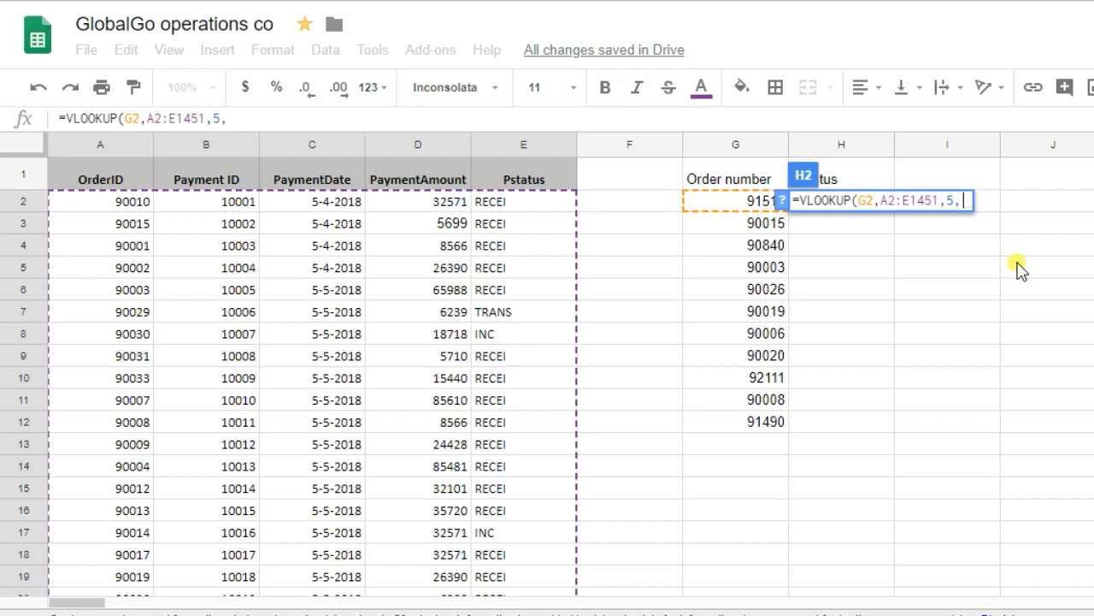
pyautogui.write('false)')
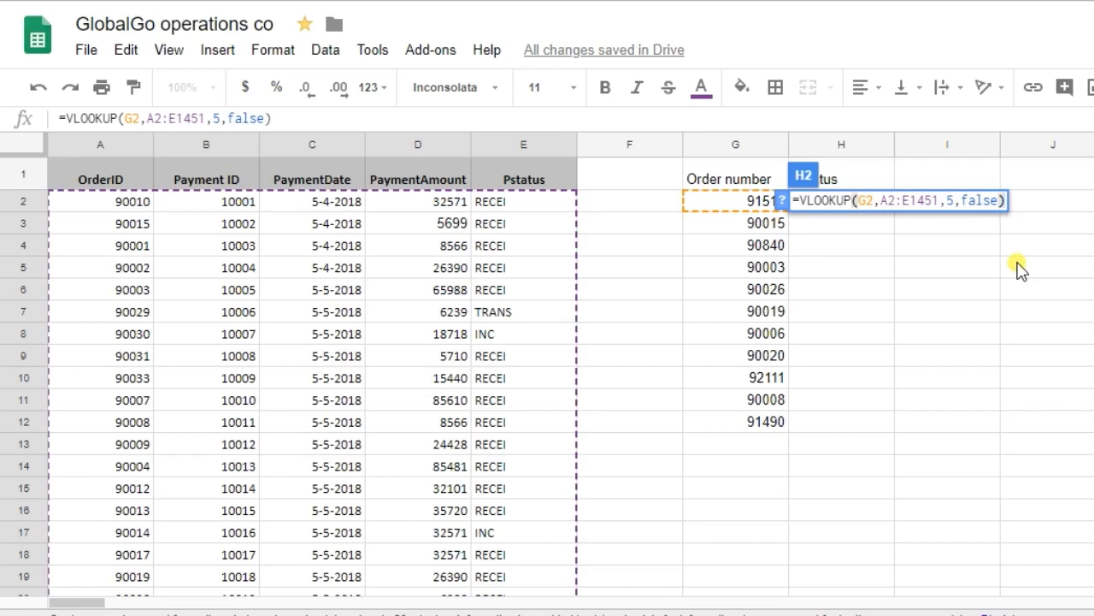
pyautogui.press('enter')
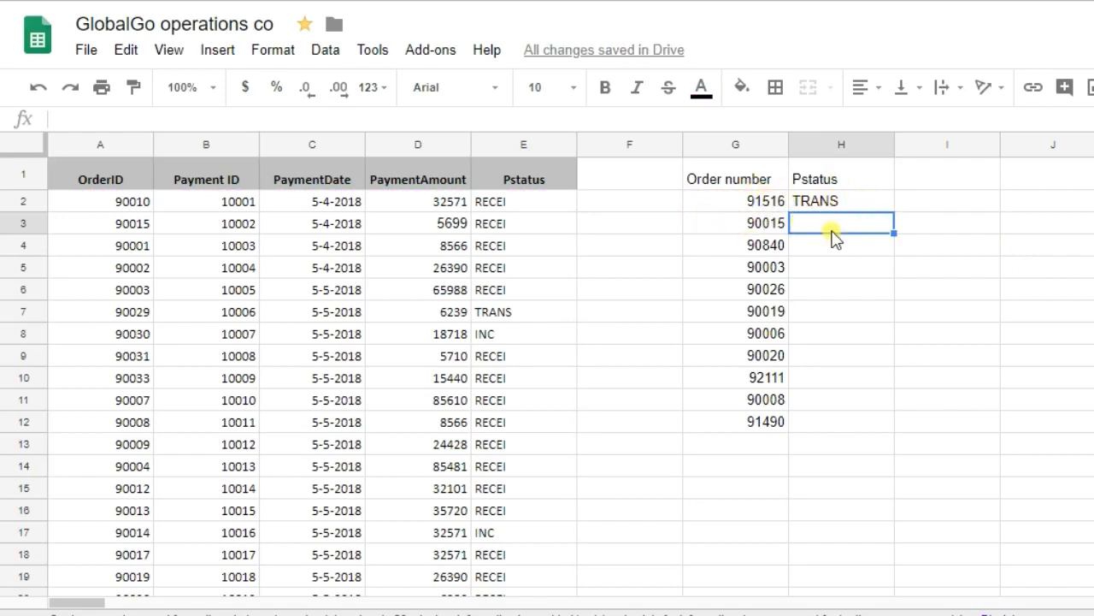
# - Fill the H2 formula down to H12 so all orders show a status, 92111 giving #N/A
pyautogui.click(842, 201)
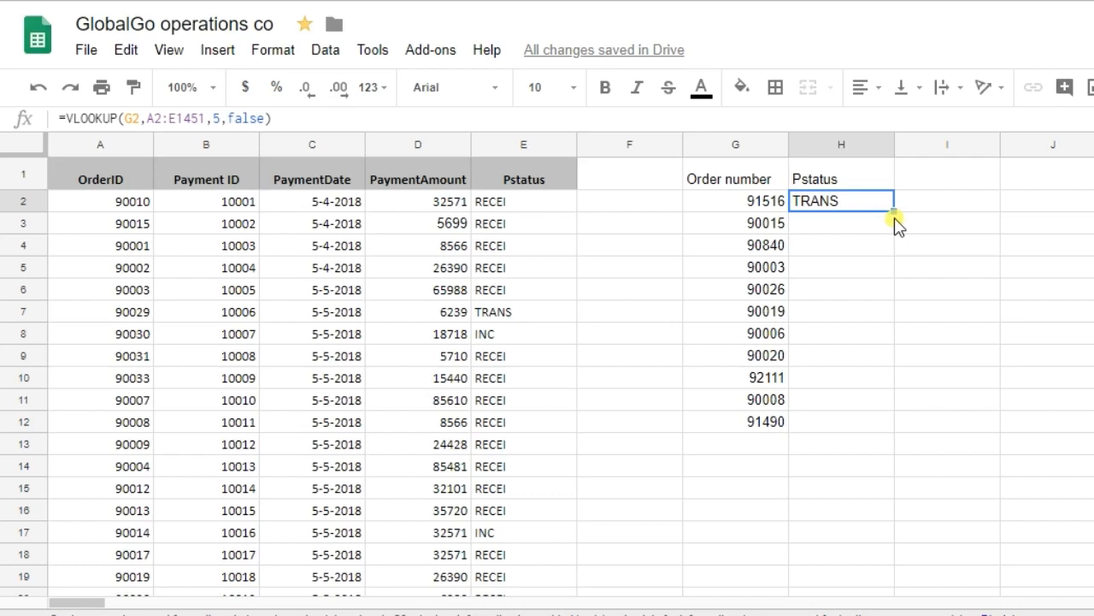
pyautogui.moveTo(893, 203); pyautogui.dragTo(893, 420)
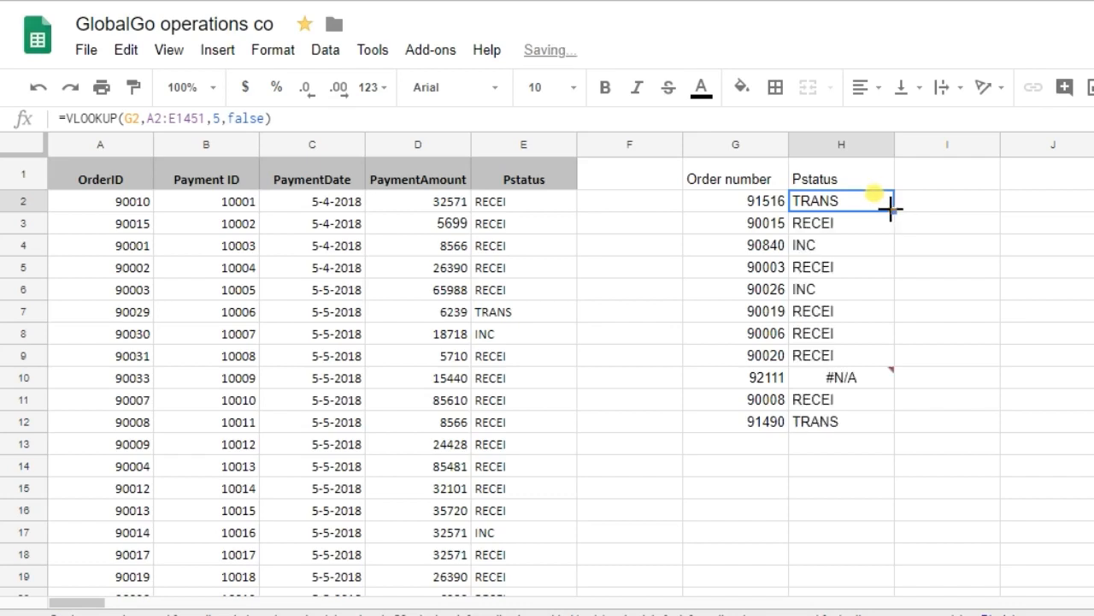
pyautogui.moveTo(837, 301)
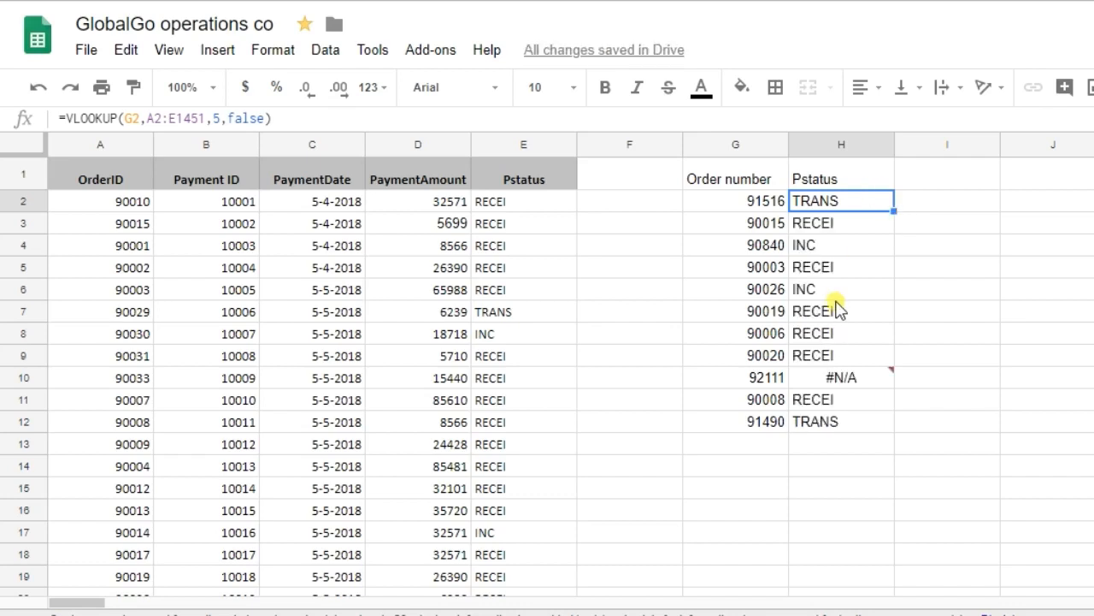
pyautogui.moveTo(763, 229)
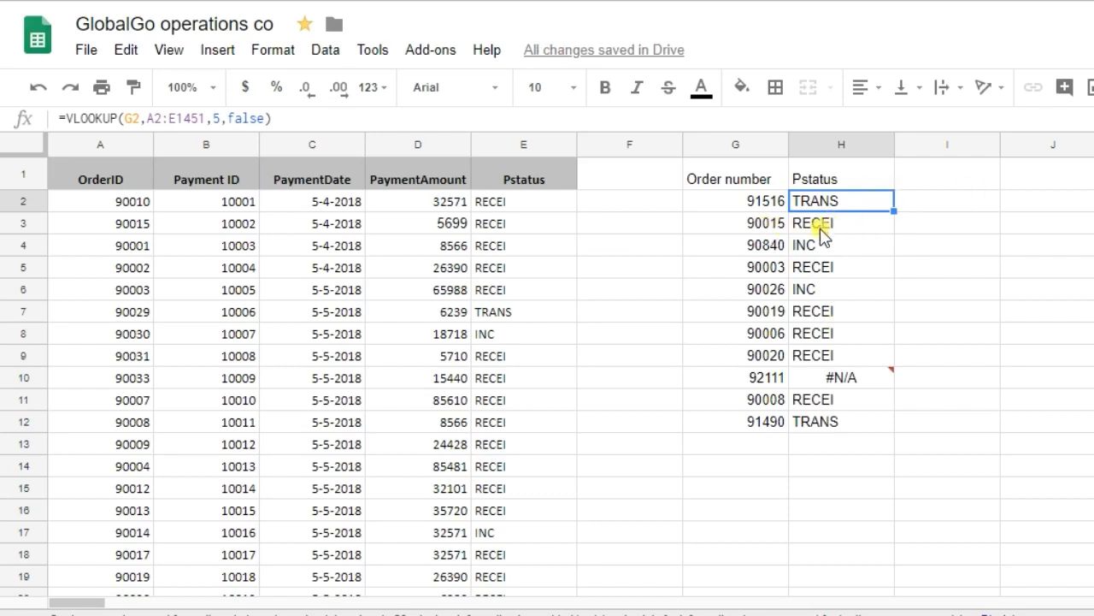
pyautogui.moveTo(858, 259)
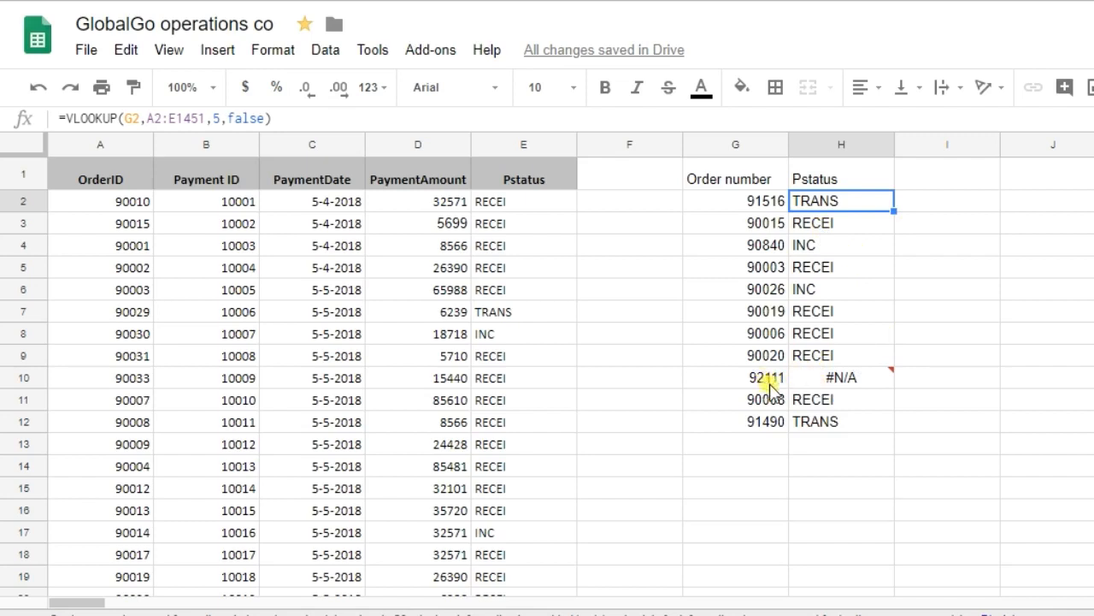
pyautogui.moveTo(756, 408)
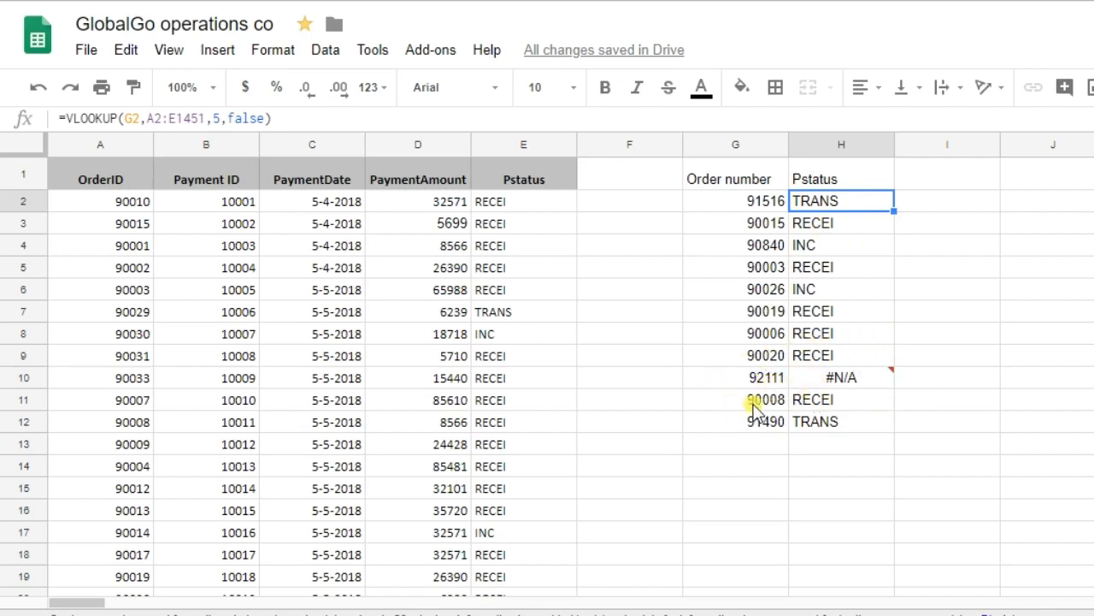